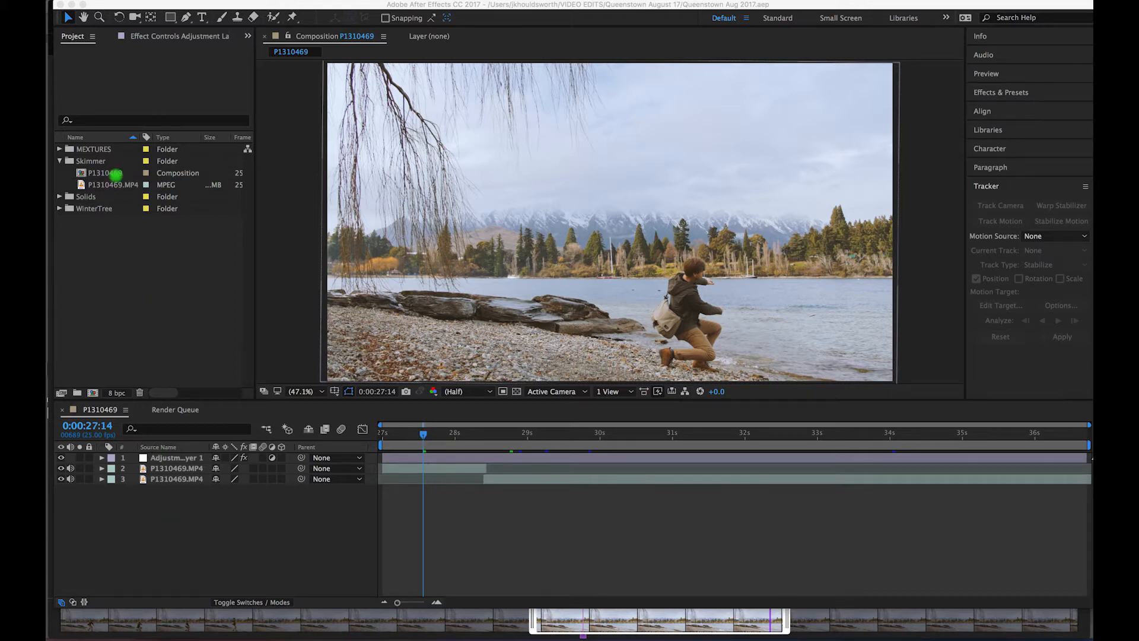
Open the P1310469.MP4 clip from the Project panel in its own Footage viewer.
{"action": "left_click", "coordinate": [107, 184]}
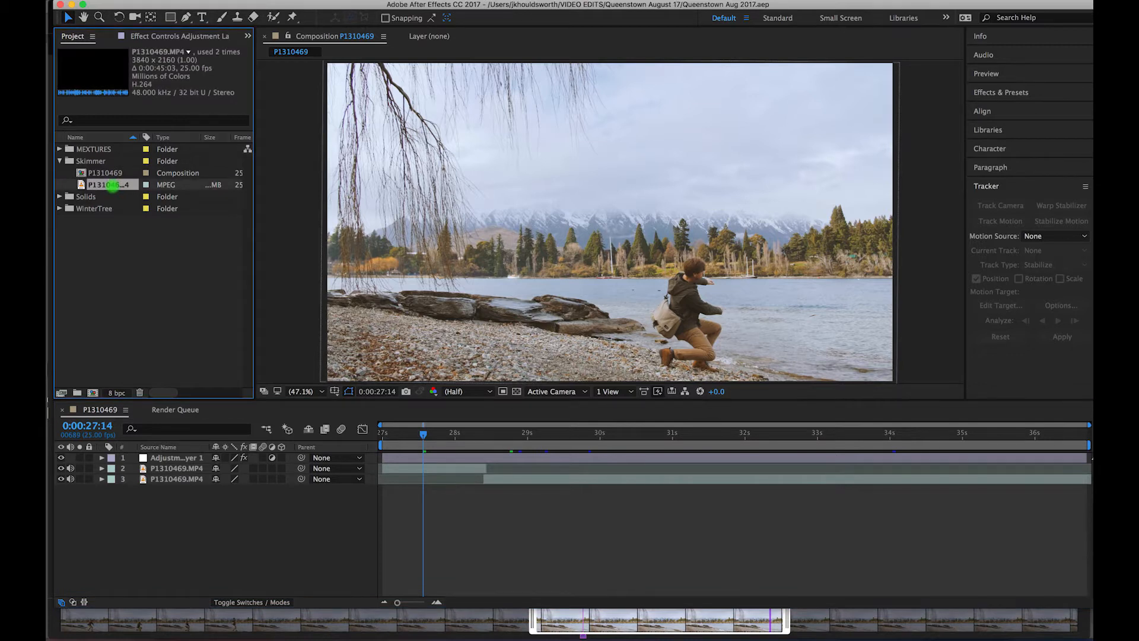
{"action": "double_click", "coordinate": [104, 184]}
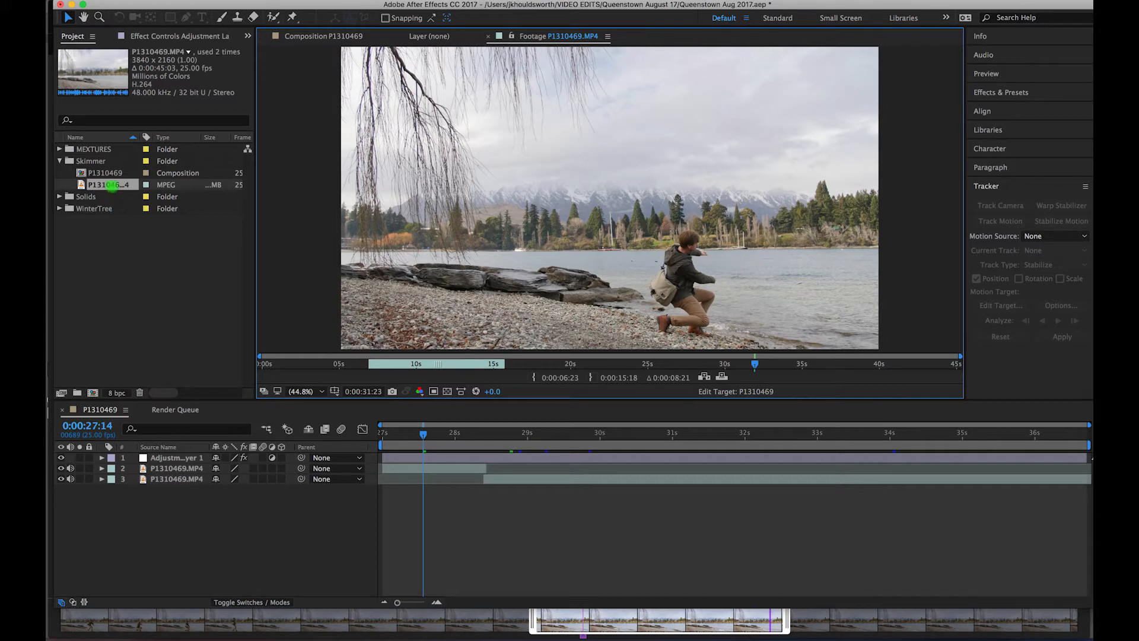
Dismiss the clip's context menu and switch back to the P1310469 composition to scrub the throw.
{"action": "right_click", "coordinate": [109, 184]}
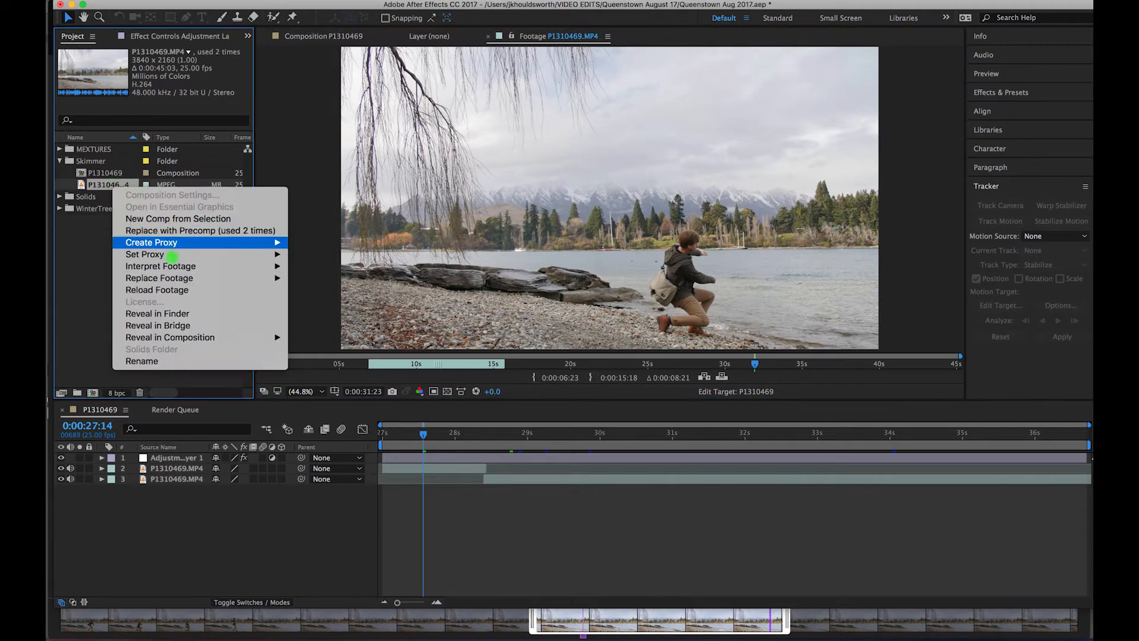
{"action": "mouse_move", "coordinate": [190, 219]}
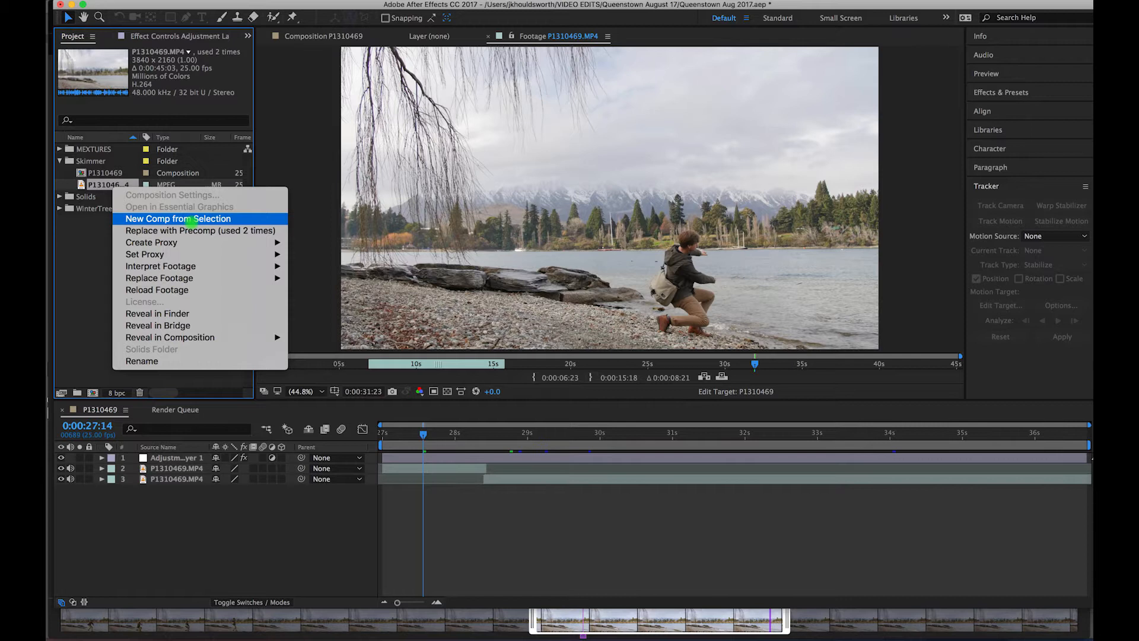
{"action": "left_click", "coordinate": [176, 218]}
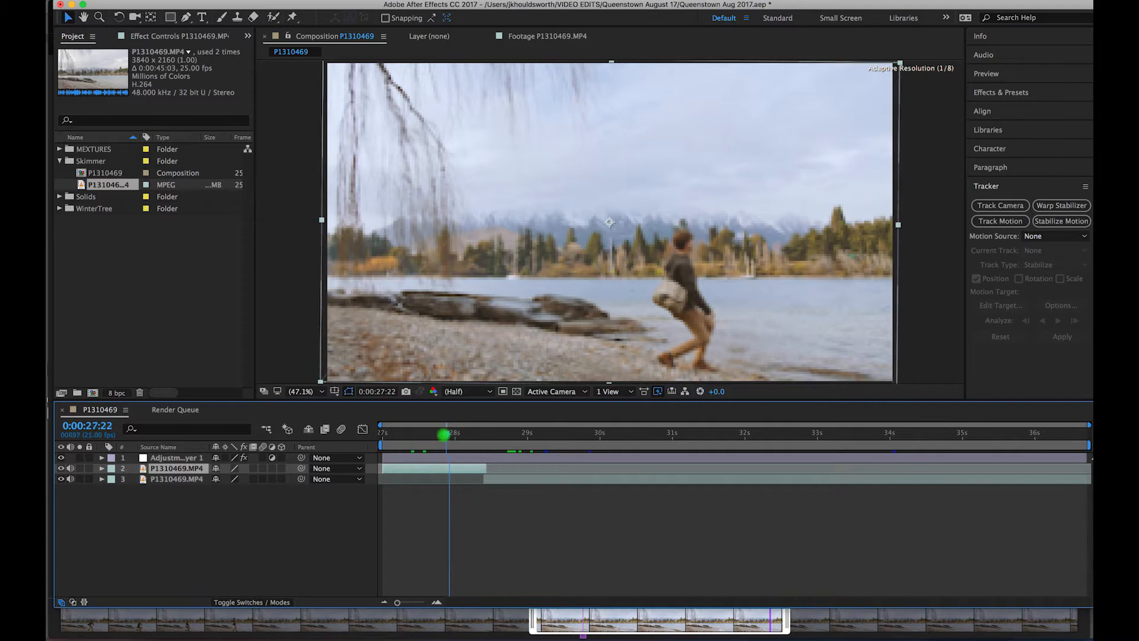
Select Adjustment Layer 1 to reveal its Lumetri colour-grade settings in Effect Controls.
{"action": "left_click", "coordinate": [404, 432]}
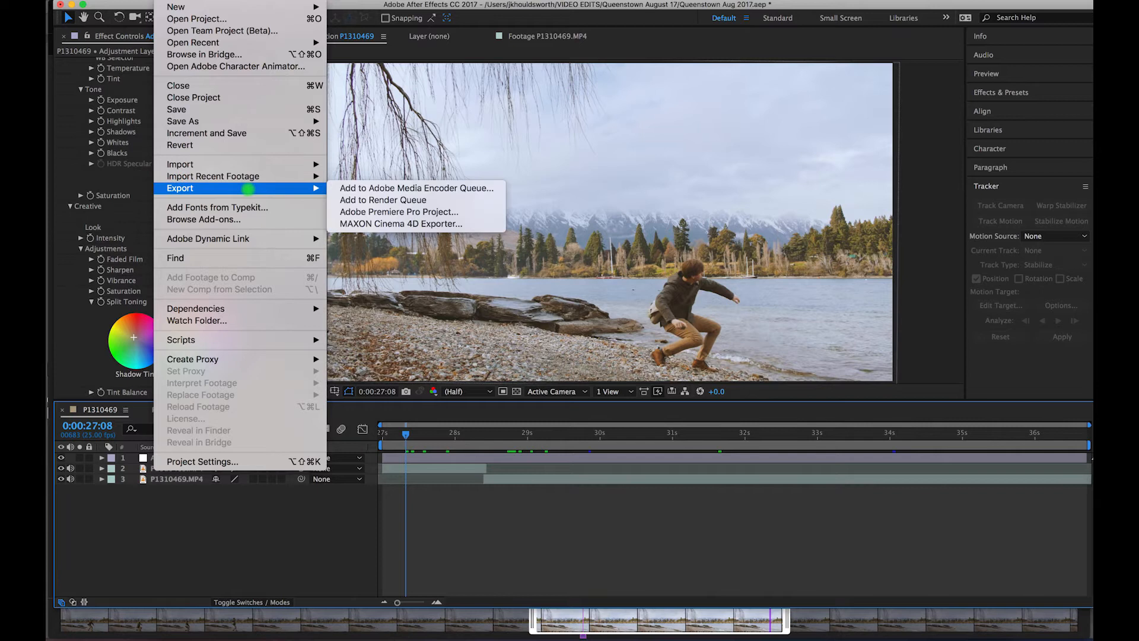
Add the composition to the Render Queue with Apple ProRes 422 (HQ) QuickTime output settings.
{"action": "left_click", "coordinate": [383, 199]}
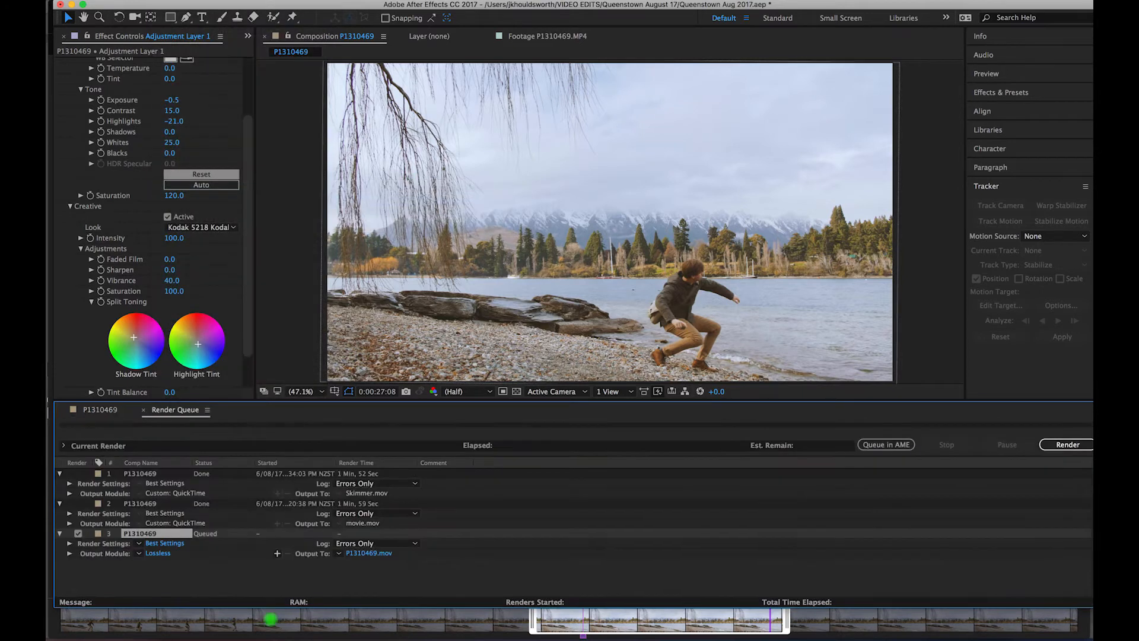
{"action": "left_click", "coordinate": [158, 553]}
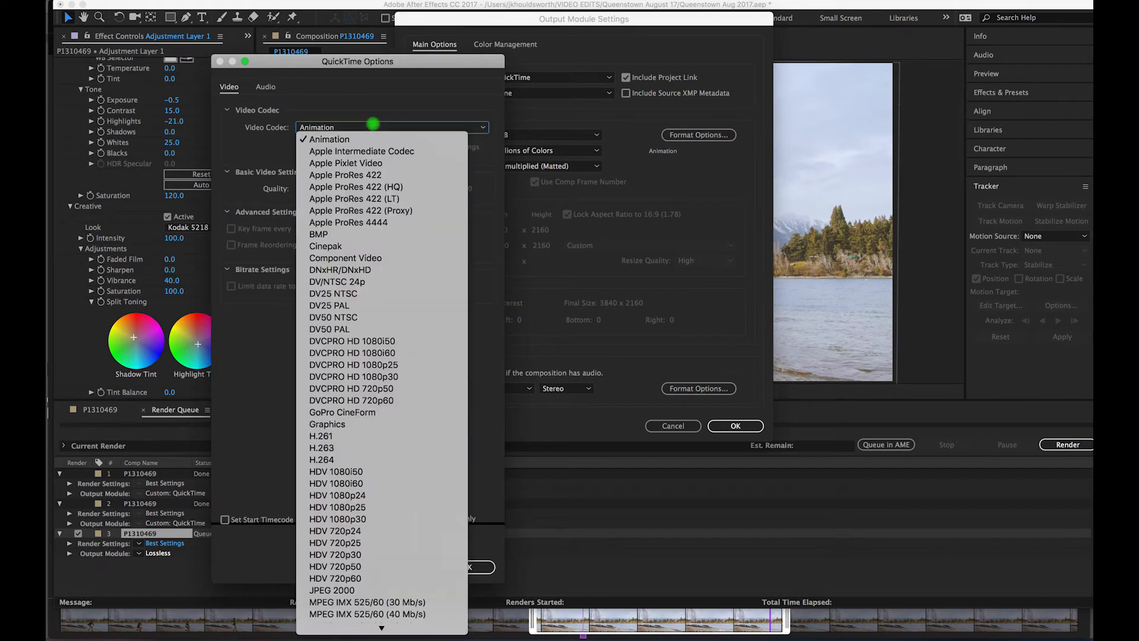
{"action": "left_click", "coordinate": [355, 187]}
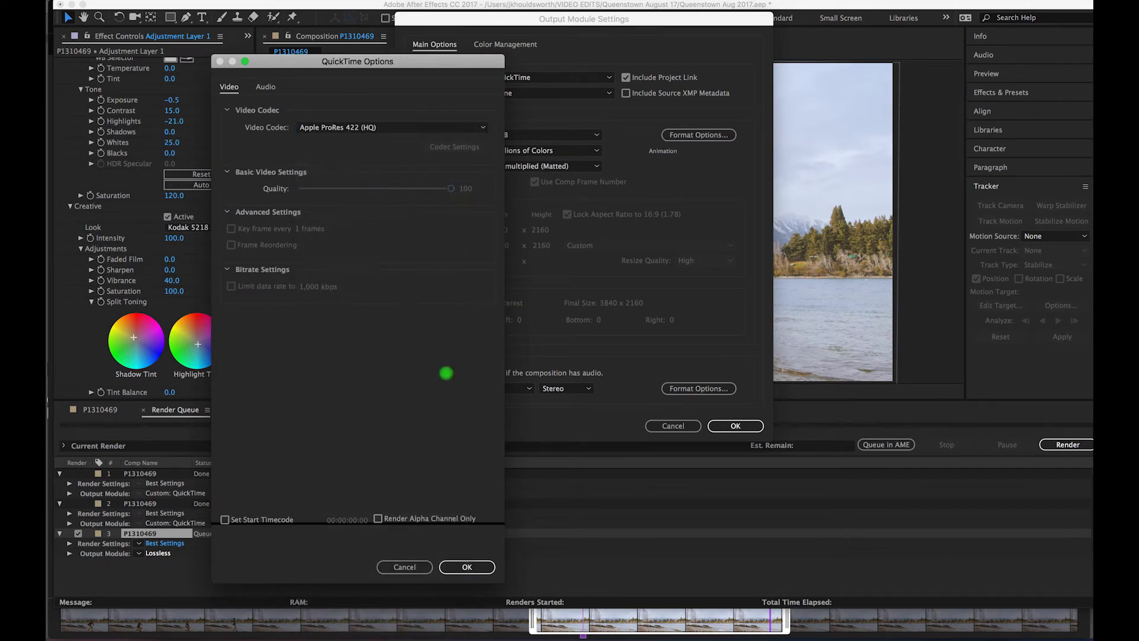
{"action": "left_click", "coordinate": [467, 566]}
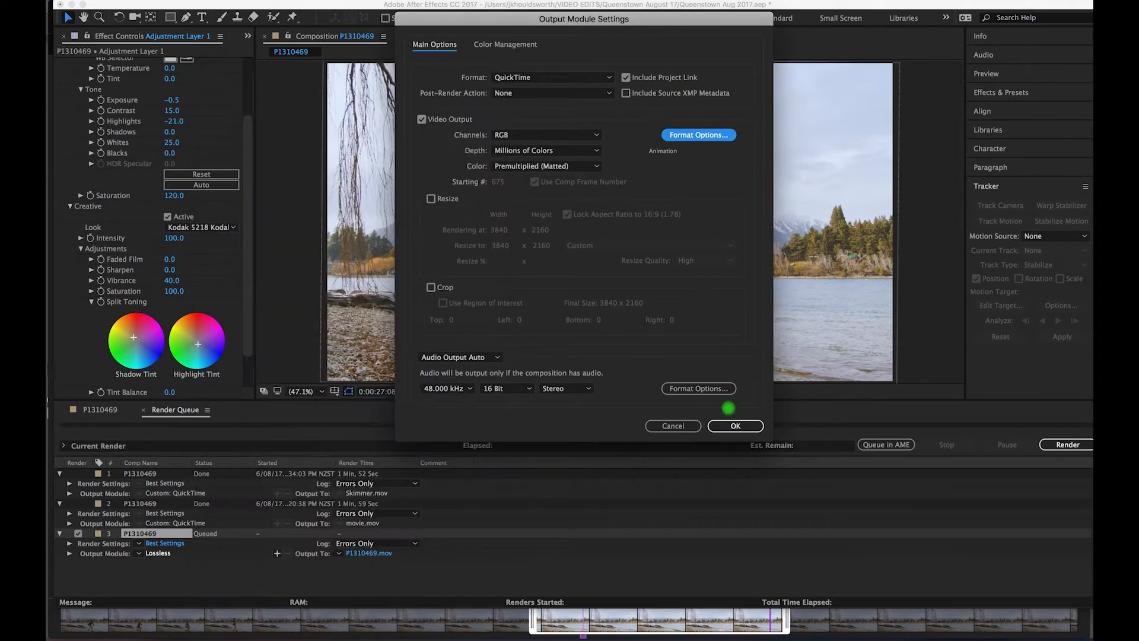
{"action": "left_click", "coordinate": [736, 426]}
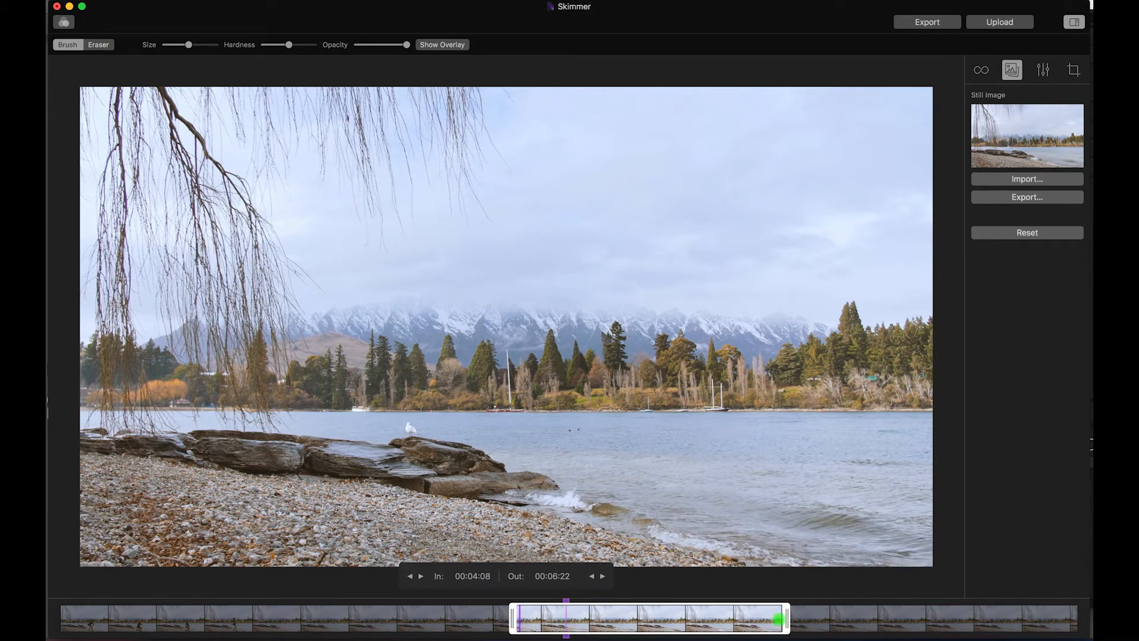
Import the enhanced still as the frozen frame, leaving the loop at 0.4 crossfade.
{"action": "left_click", "coordinate": [980, 69]}
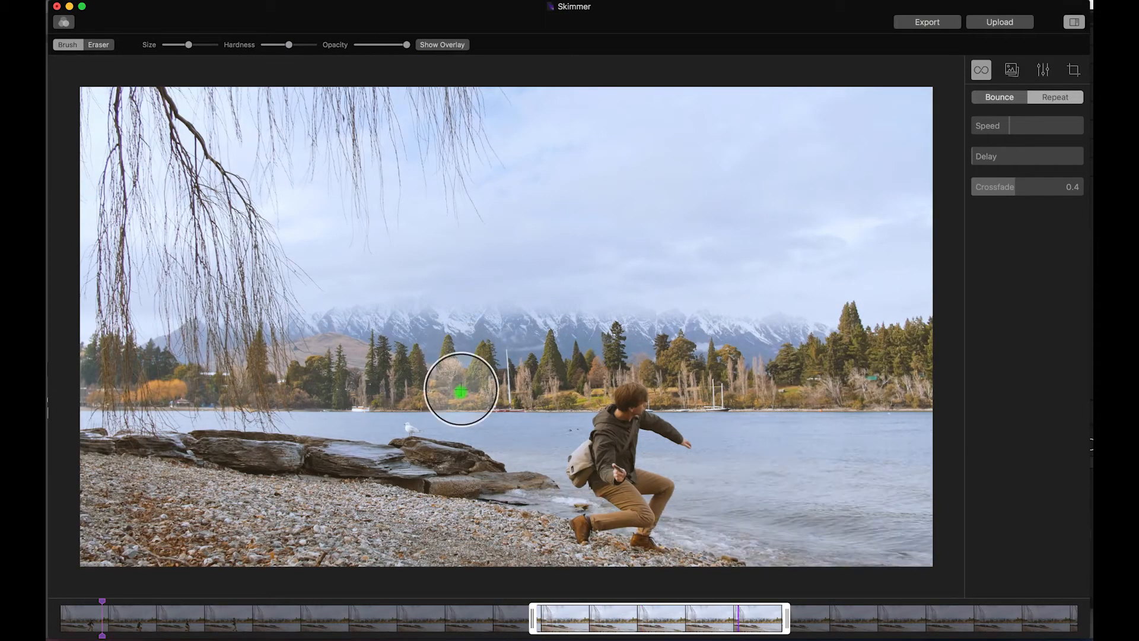
Show the mask overlay over the lakeside image before painting the thrower.
{"action": "left_click", "coordinate": [442, 45]}
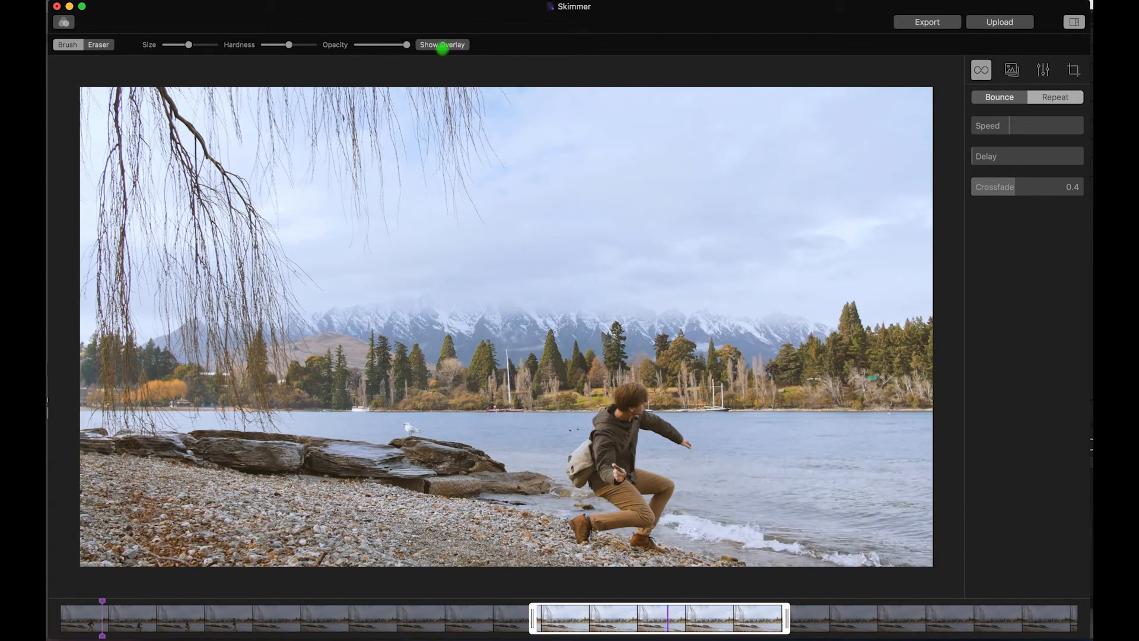
{"action": "left_click", "coordinate": [442, 45]}
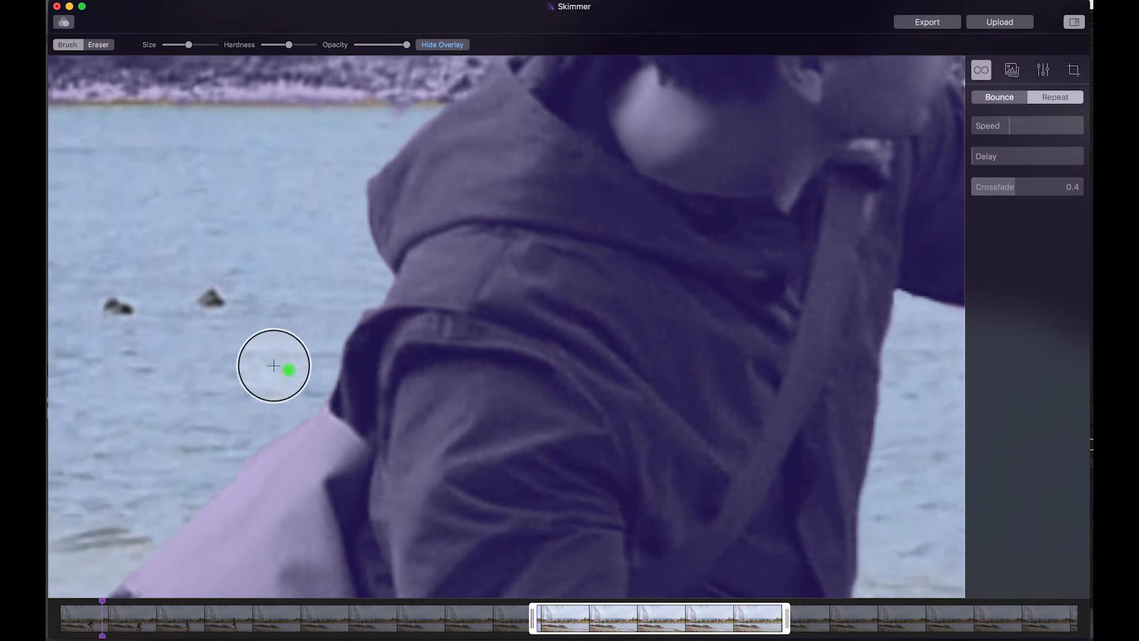
{"action": "mouse_move", "coordinate": [304, 362]}
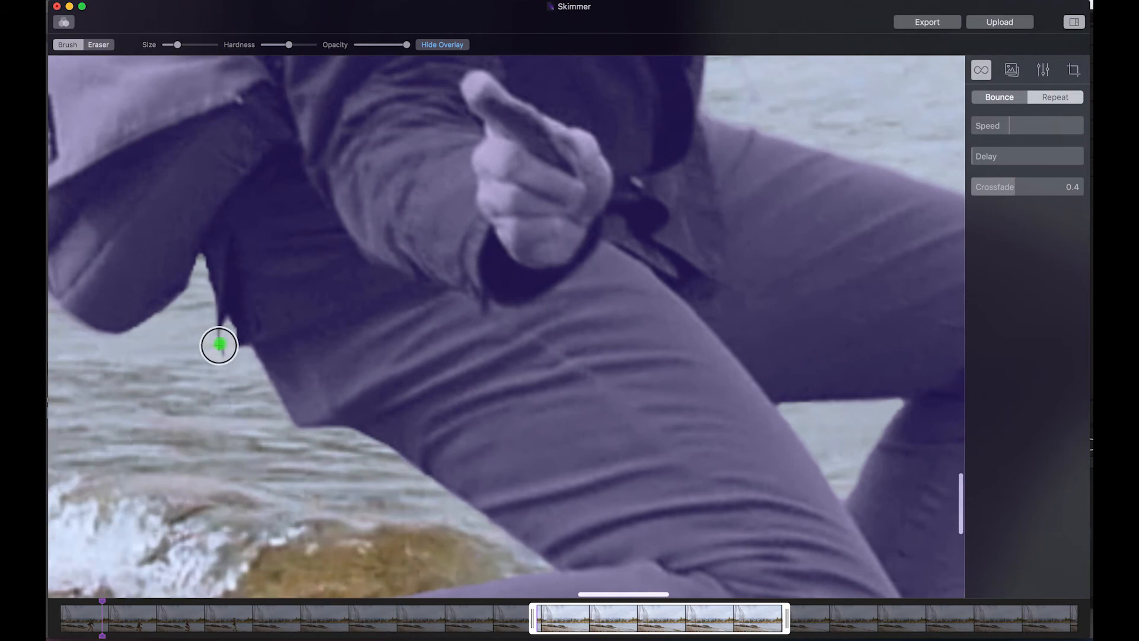
Trace the mask edge tightly along the man's leg with a small brush.
{"action": "left_click_drag", "start_coordinate": [219, 344], "coordinate": [438, 462]}
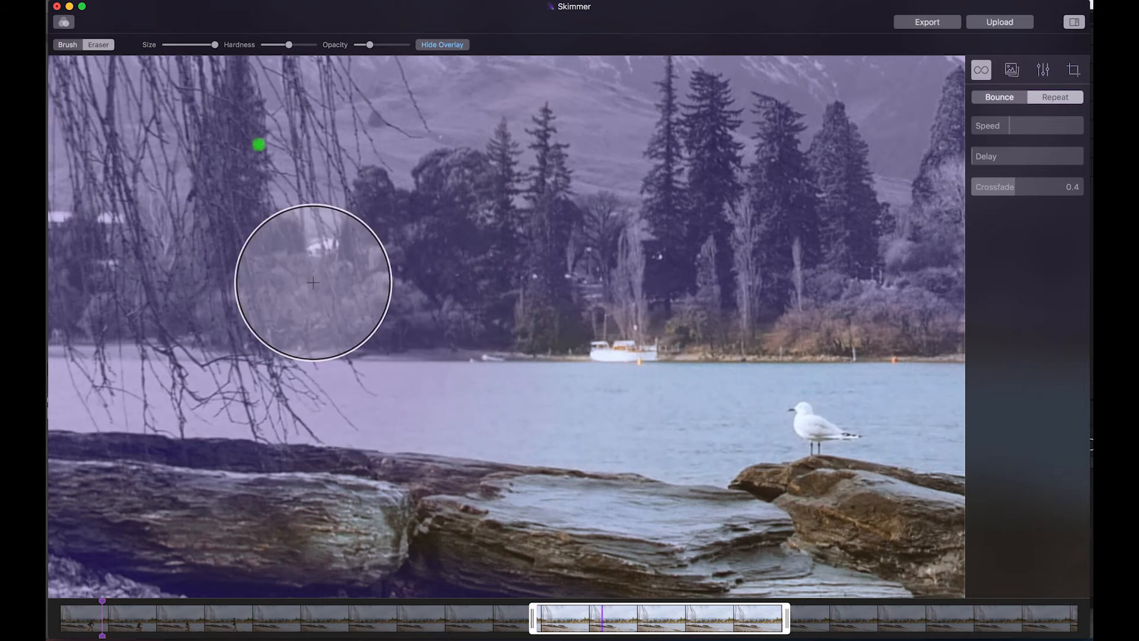
Paint the mask over the willow branches and trees, hide the overlay and show the Still Image panel.
{"action": "left_click_drag", "start_coordinate": [312, 283], "coordinate": [397, 404]}
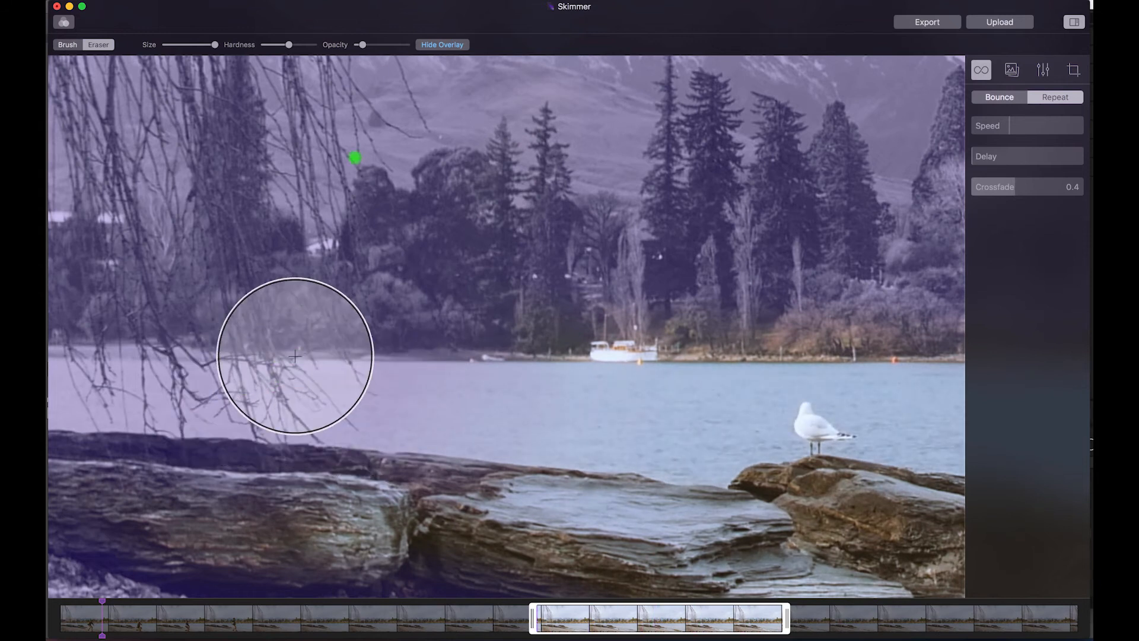
{"action": "left_click", "coordinate": [442, 45]}
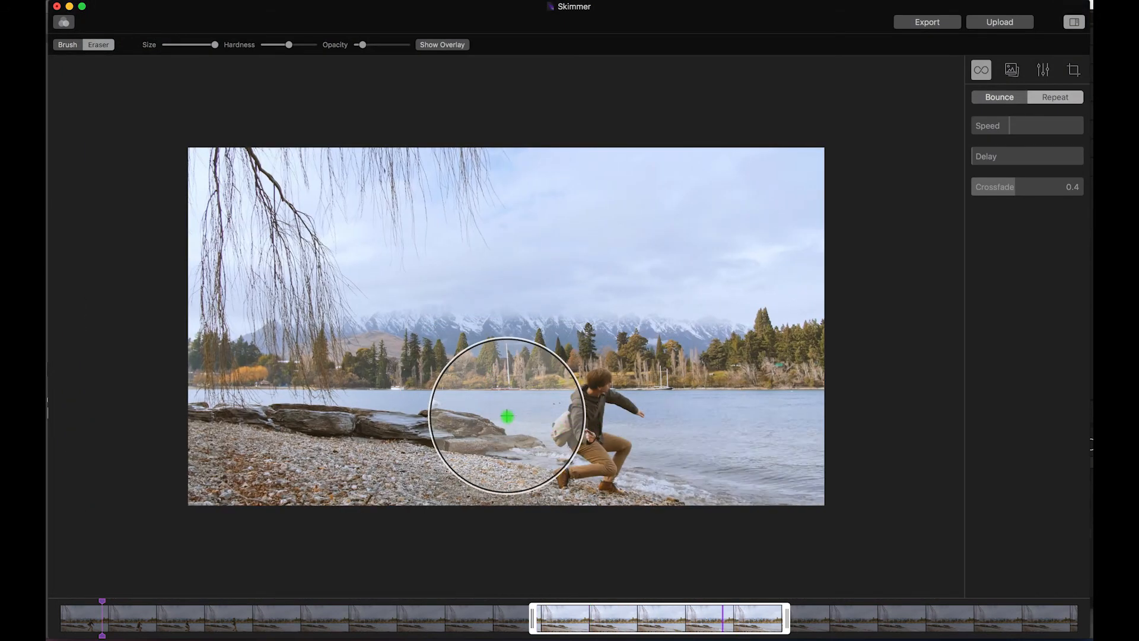
{"action": "left_click", "coordinate": [1012, 69]}
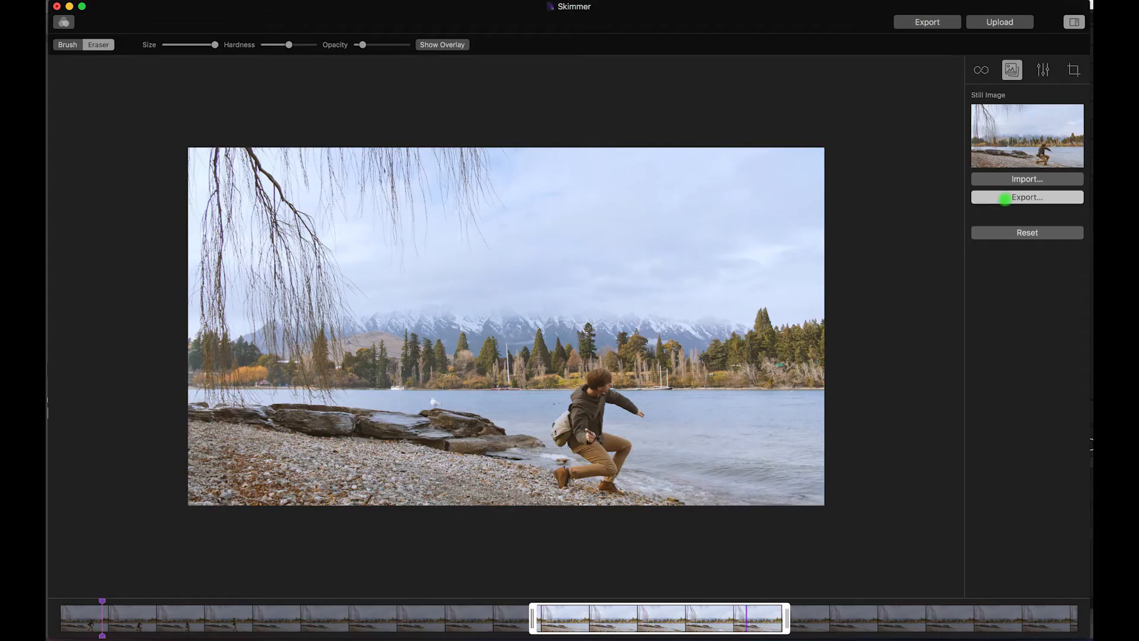
Export the frozen frame as 'Still image' from the Still Image panel.
{"action": "left_click", "coordinate": [1026, 197]}
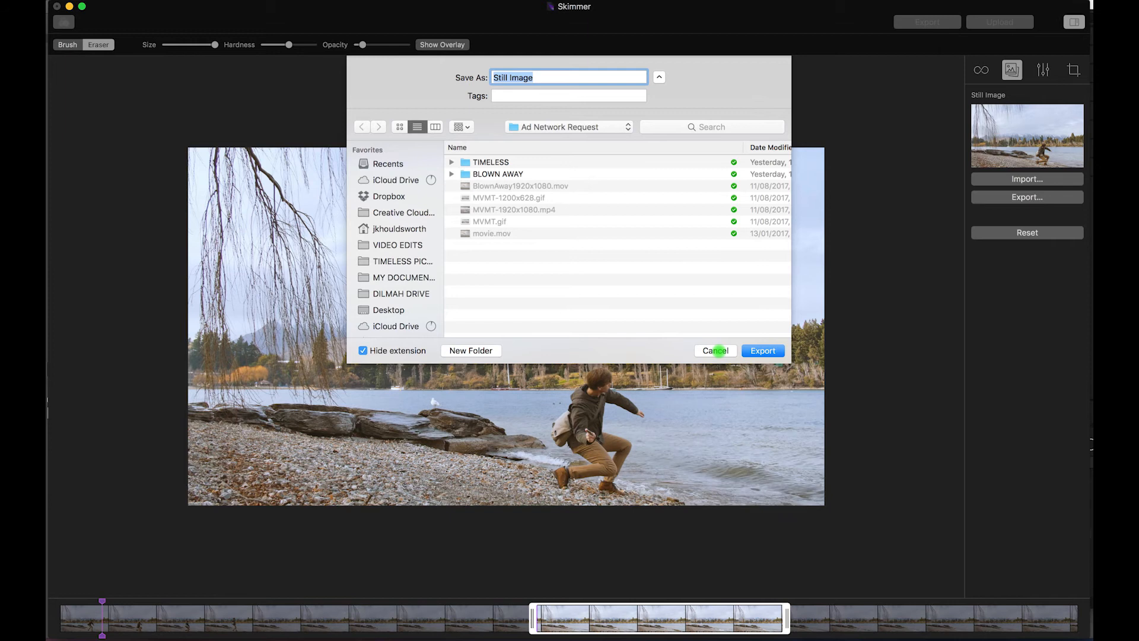
{"action": "left_click", "coordinate": [716, 350]}
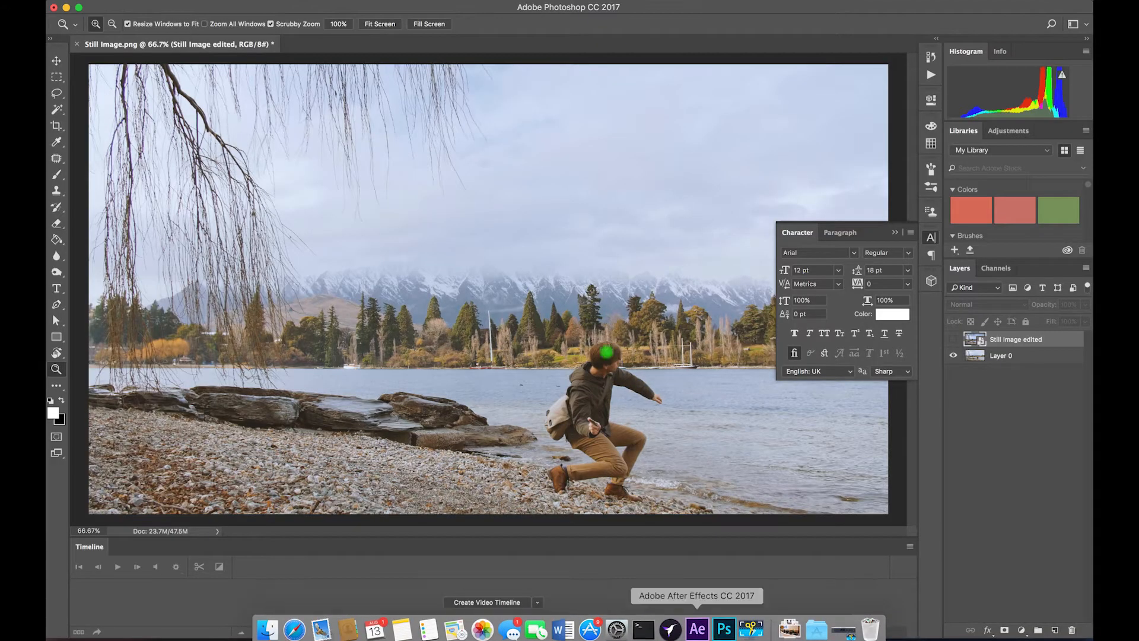
{"action": "mouse_move", "coordinate": [606, 309]}
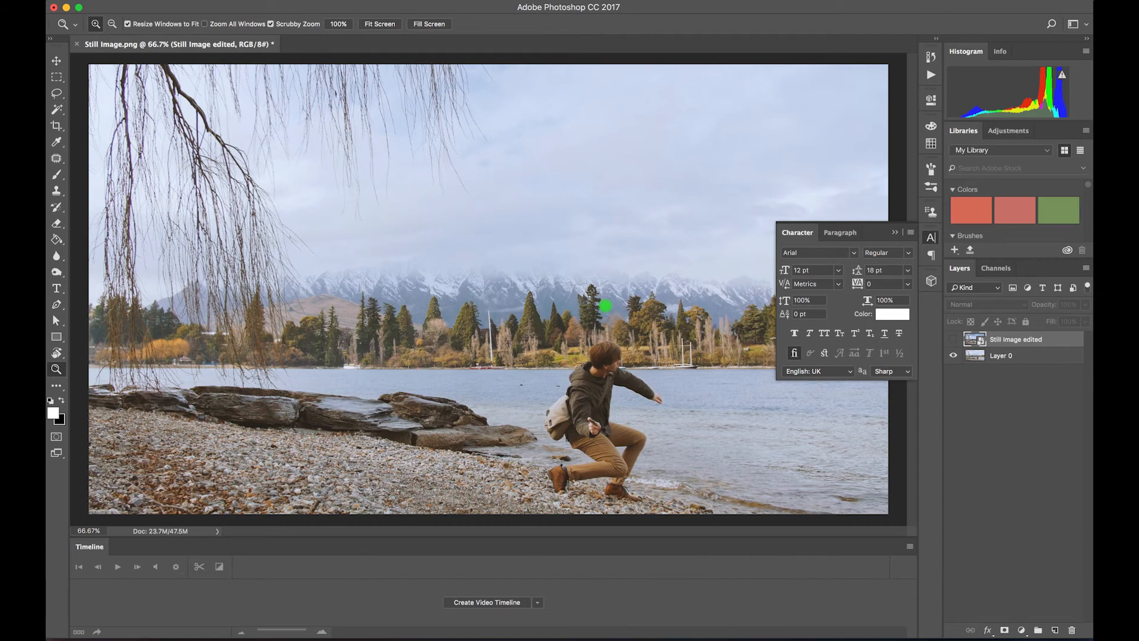
Lasso a freehand selection over part of the sky on the 'Still Image edited' layer.
{"action": "left_click", "coordinate": [55, 92]}
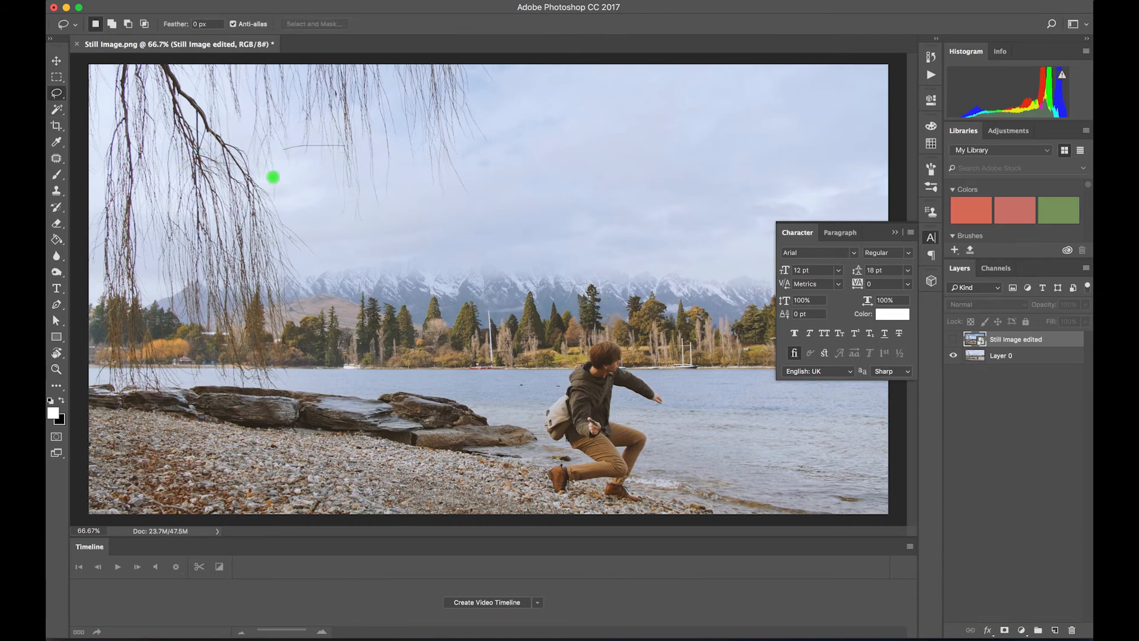
{"action": "left_click_drag", "start_coordinate": [273, 177], "coordinate": [289, 137]}
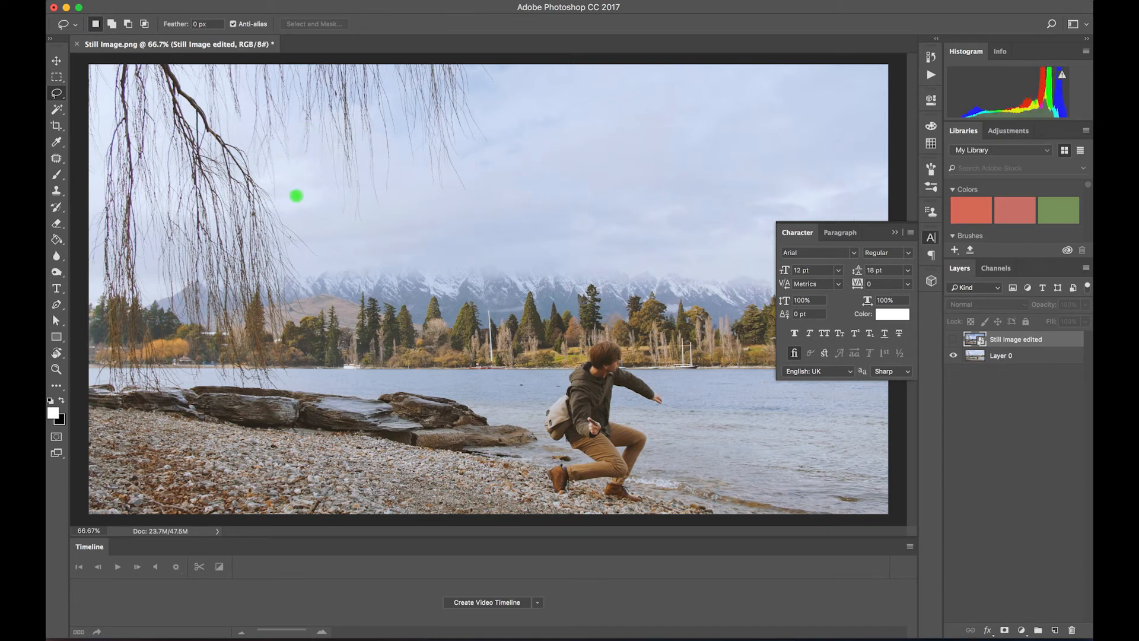
{"action": "mouse_move", "coordinate": [800, 392]}
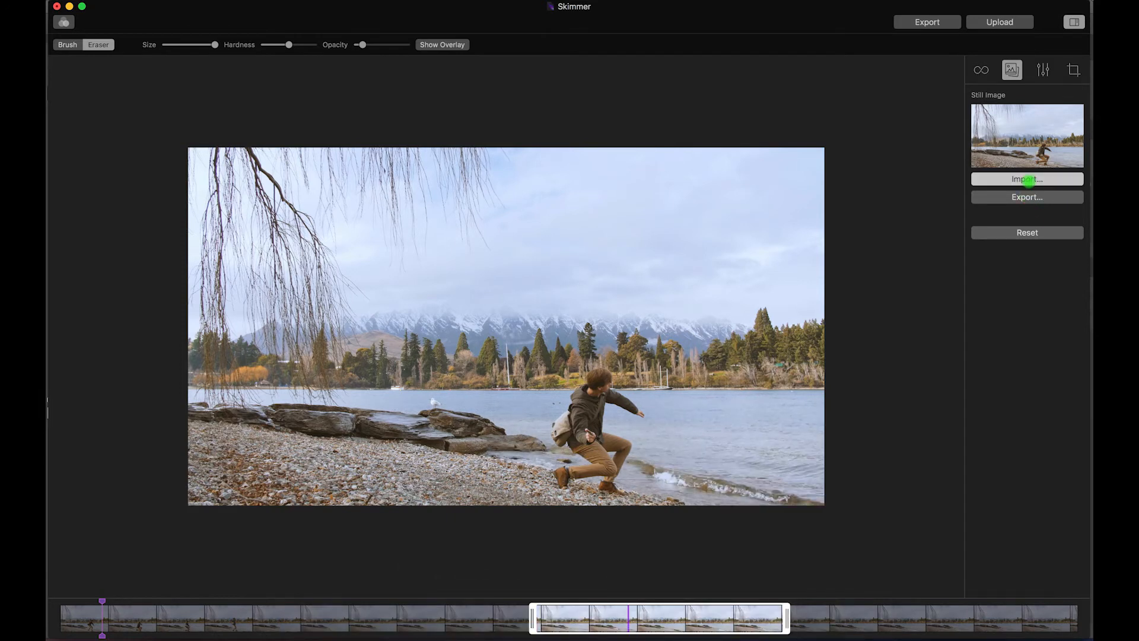
Import 'Still Image edited.png' from VIDEO EDITS > Queenstown August 17 > Skimmer as the still frame.
{"action": "left_click", "coordinate": [1026, 179]}
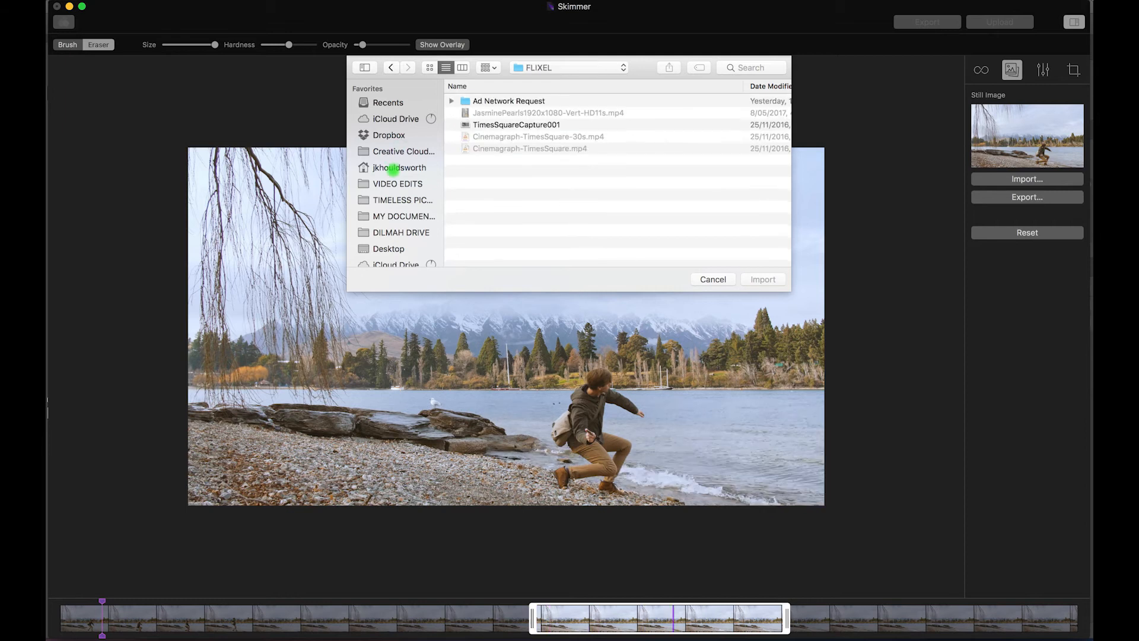
{"action": "left_click", "coordinate": [397, 183]}
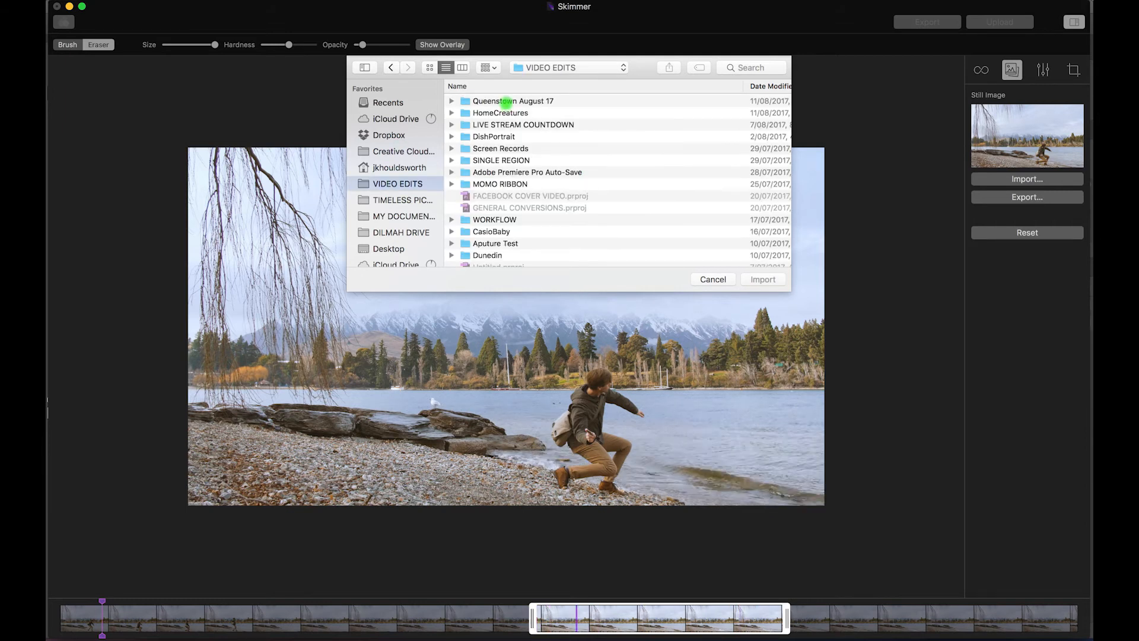
{"action": "double_click", "coordinate": [510, 101]}
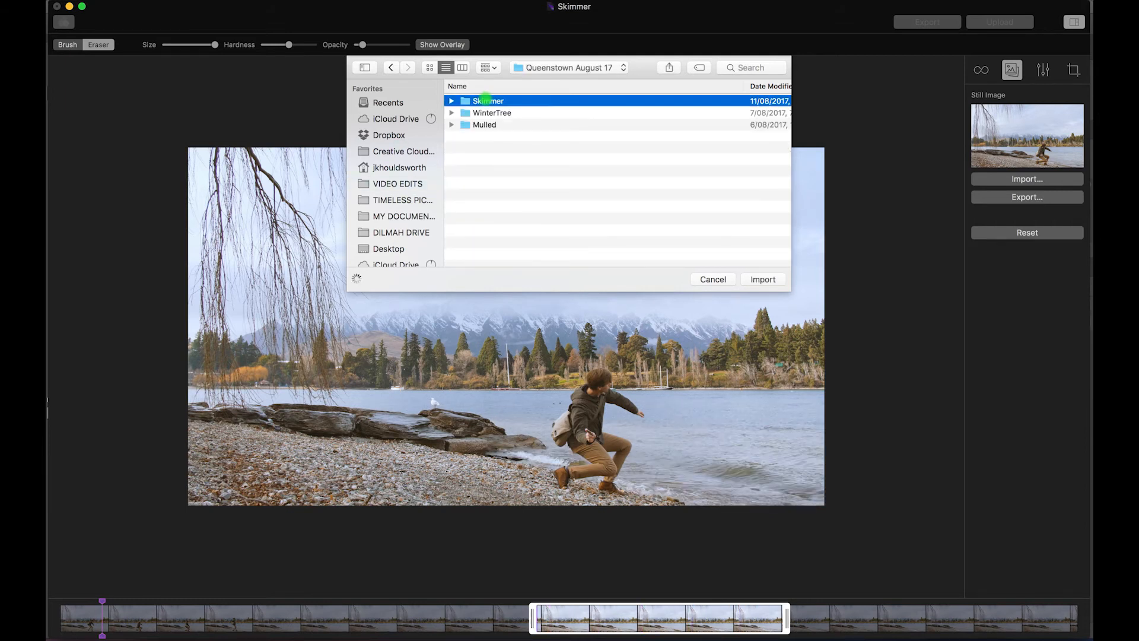
{"action": "double_click", "coordinate": [487, 100]}
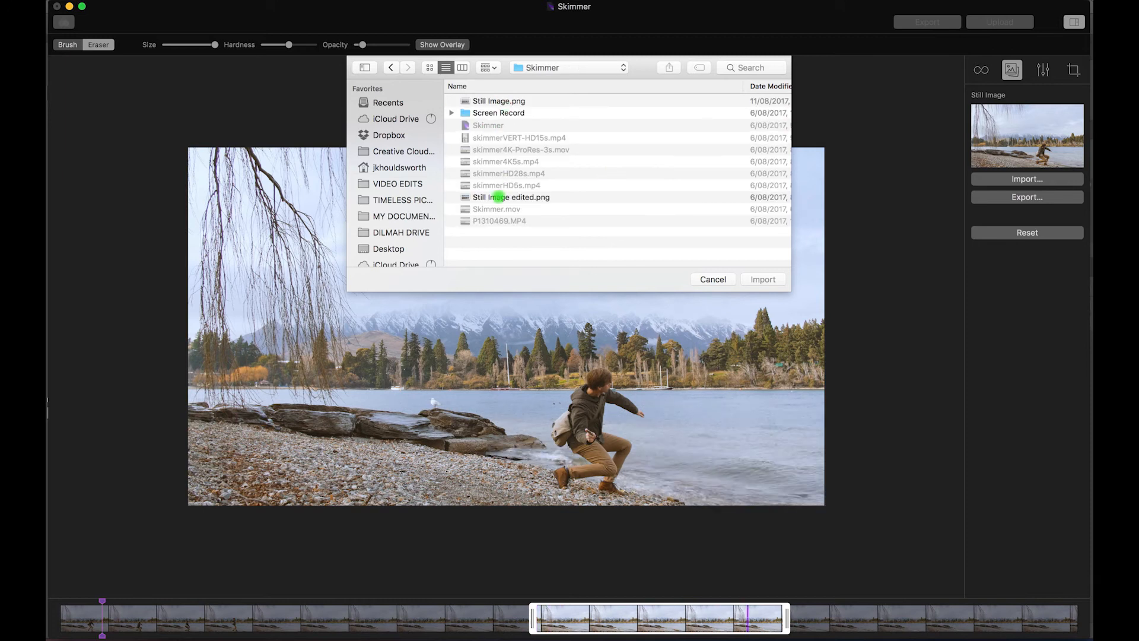
{"action": "left_click", "coordinate": [712, 279]}
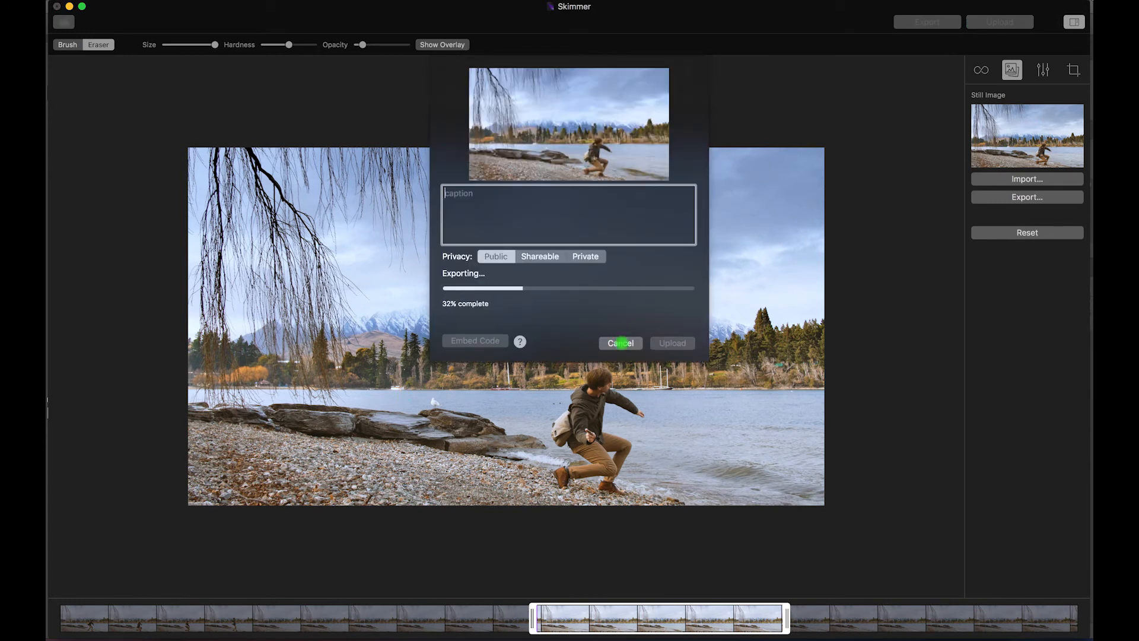
Cancel the upload in progress to return to the darker-sky cinemagraph.
{"action": "left_click", "coordinate": [620, 343]}
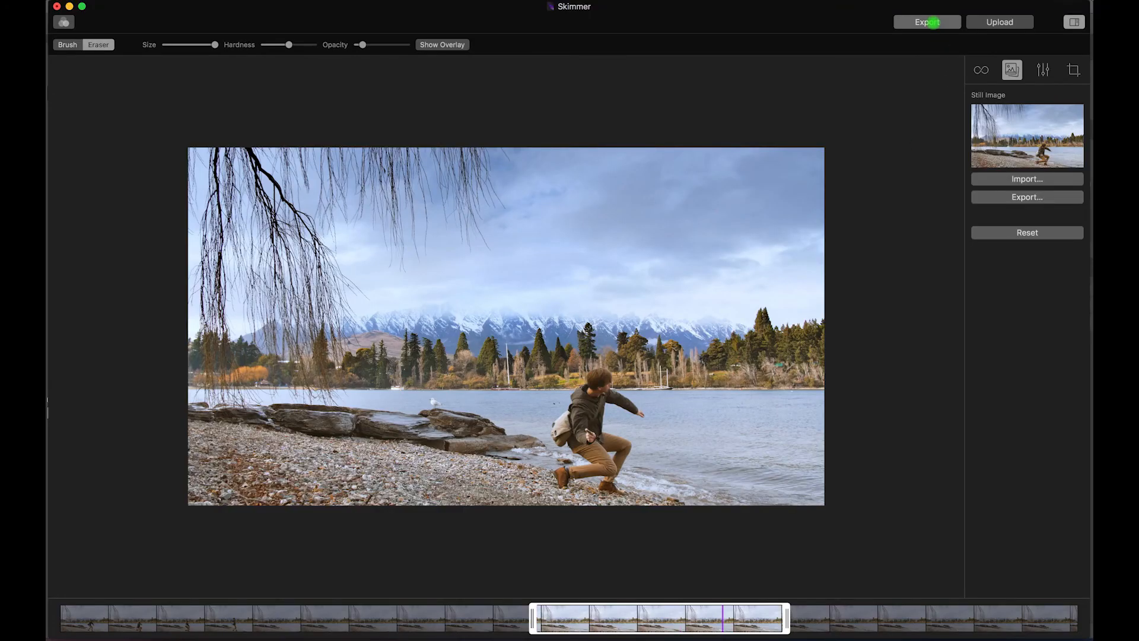
Configure export as H.264 MP4 at 1920x1080 with 14 repetitions (26 seconds total).
{"action": "left_click", "coordinate": [928, 21]}
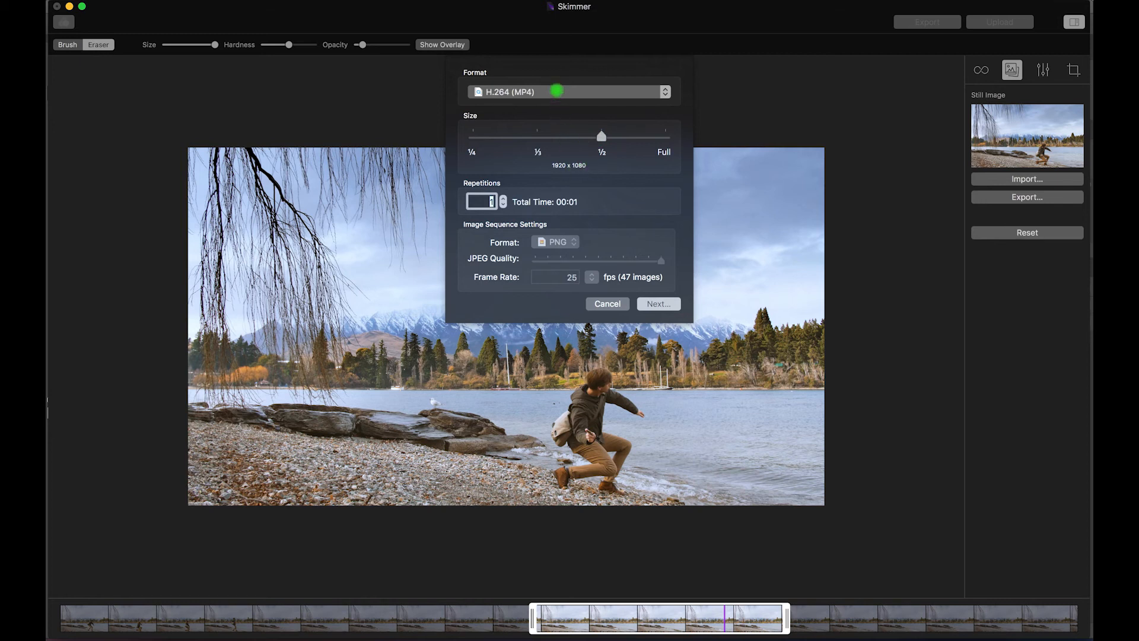
{"action": "left_click", "coordinate": [570, 91]}
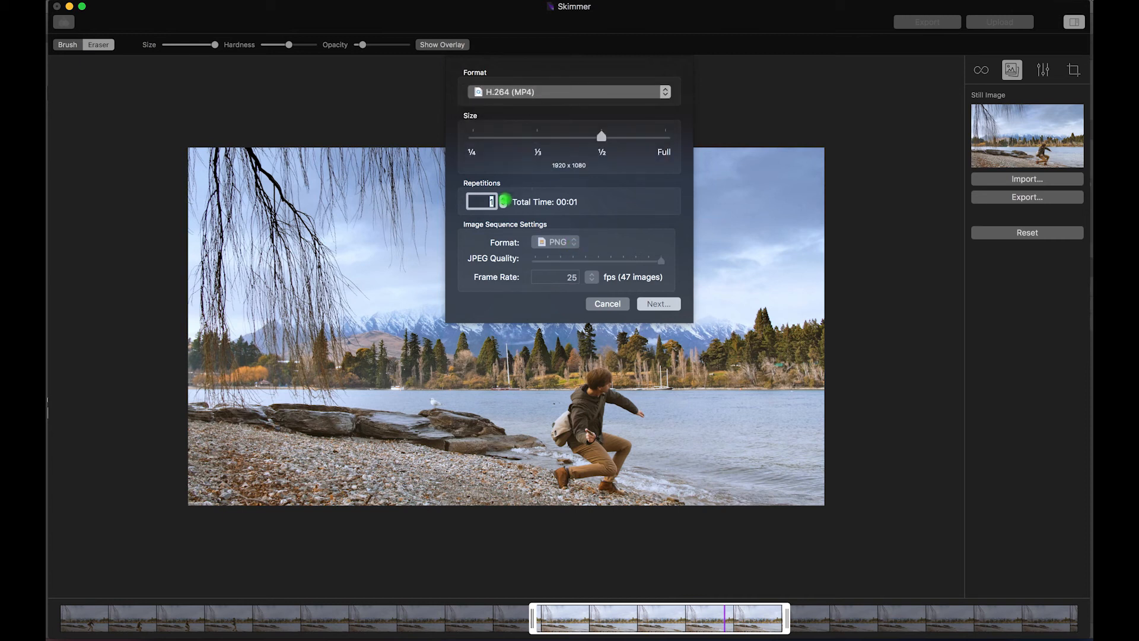
{"action": "type", "text": "6"}
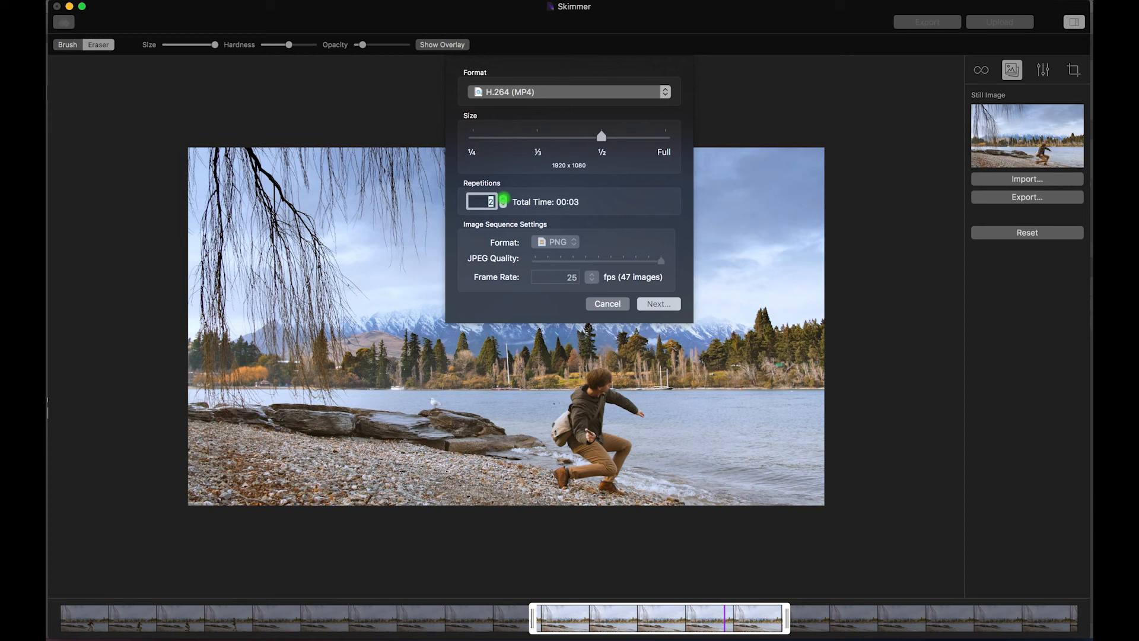
{"action": "left_click", "coordinate": [503, 200]}
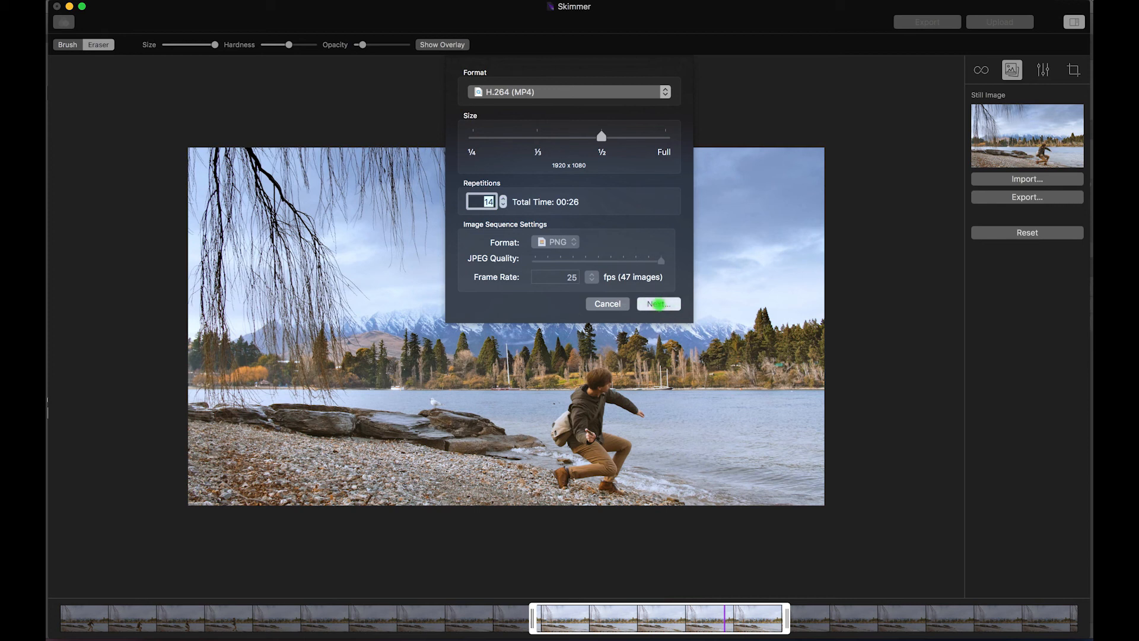
Confirm the save location and begin writing out the MP4 video file.
{"action": "left_click", "coordinate": [658, 304]}
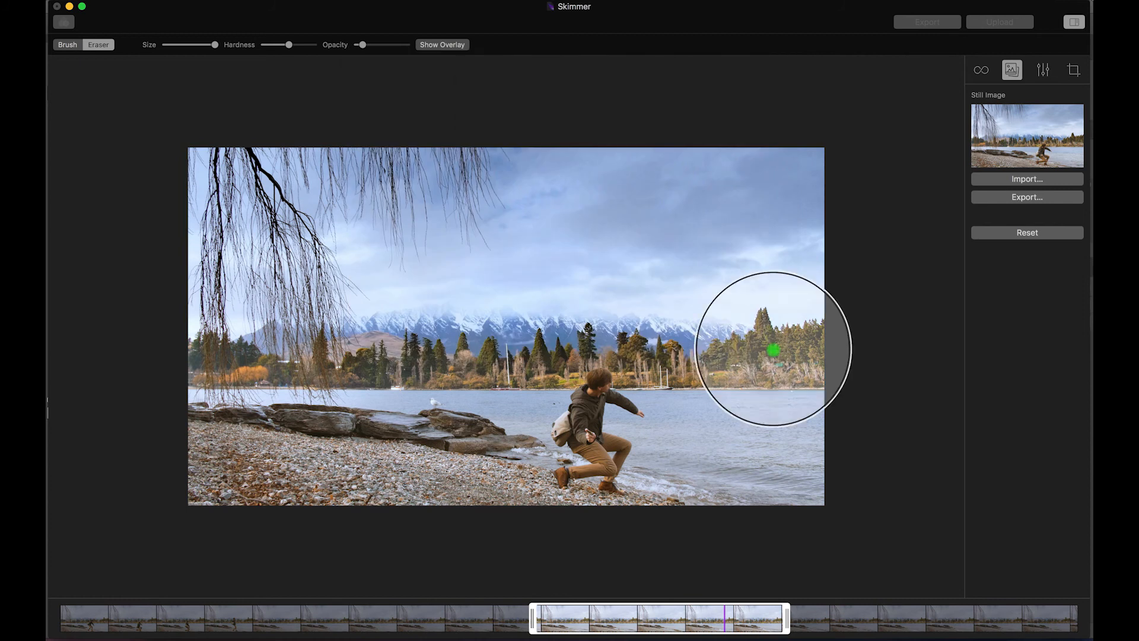
{"action": "left_click", "coordinate": [1027, 197]}
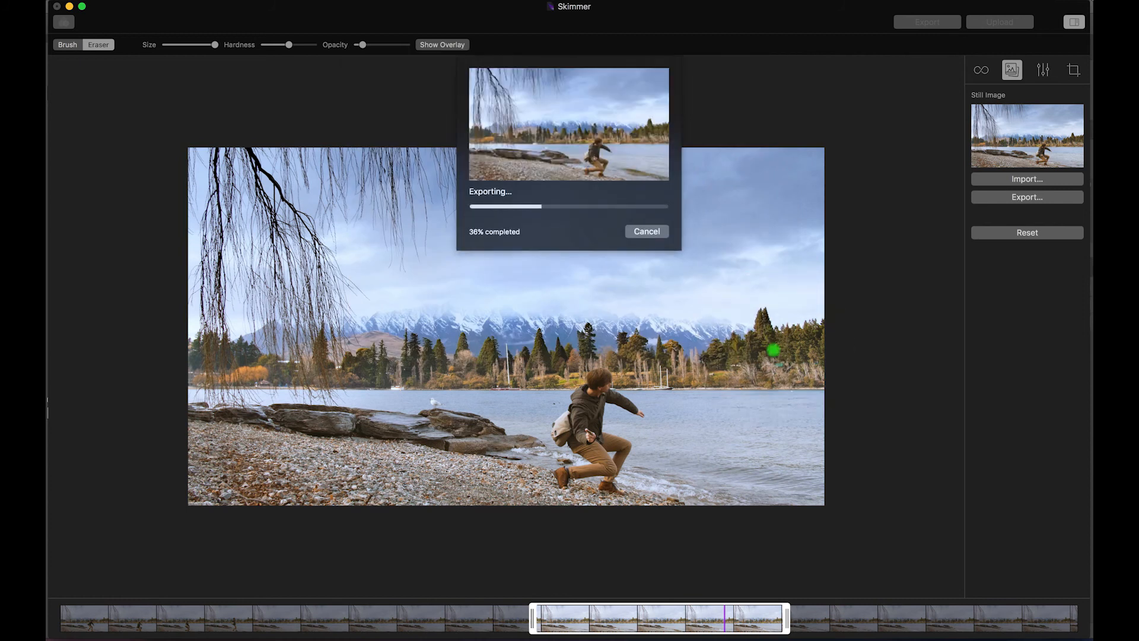